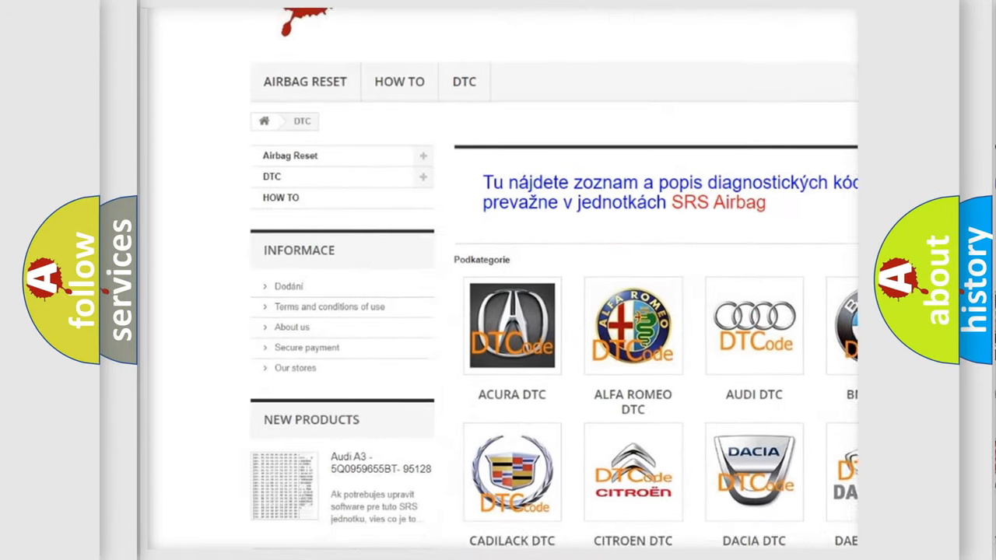
# Scroll down the DTC category page to reach the table of B-series codes
pyautogui.scroll(-3)
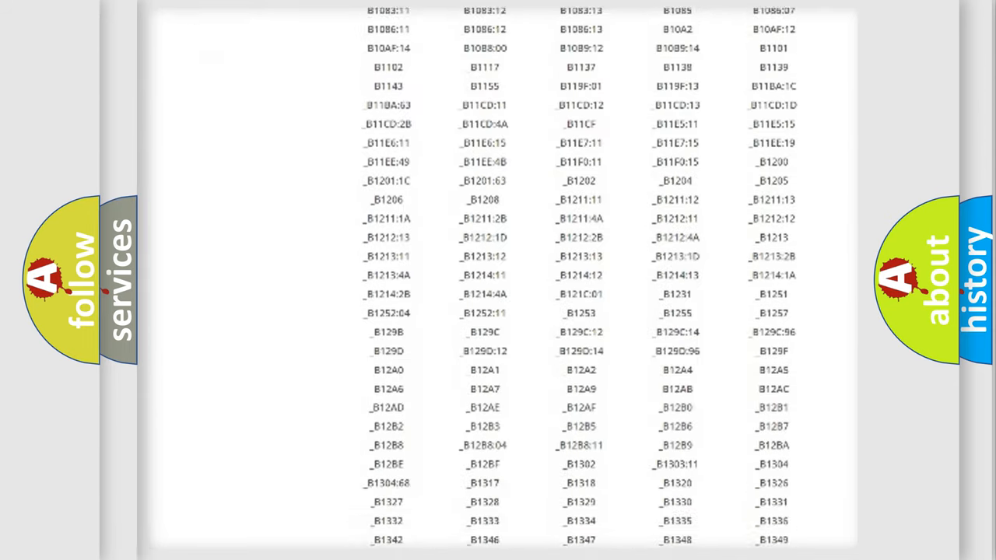
pyautogui.scroll(-3)
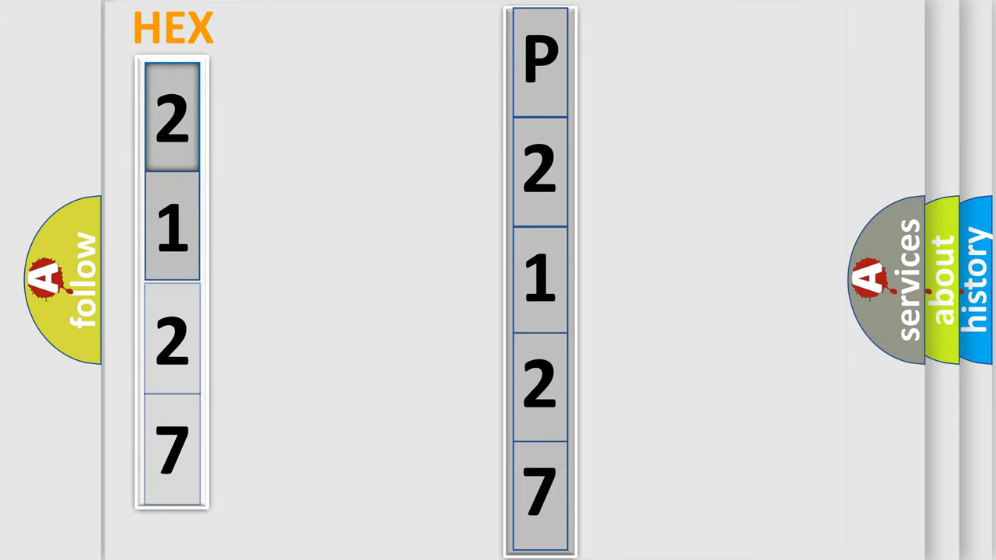
# Advance the slide so P2127 splits into HEX digits 2, 1, 2, 7 with a bits column
pyautogui.click(171, 342)
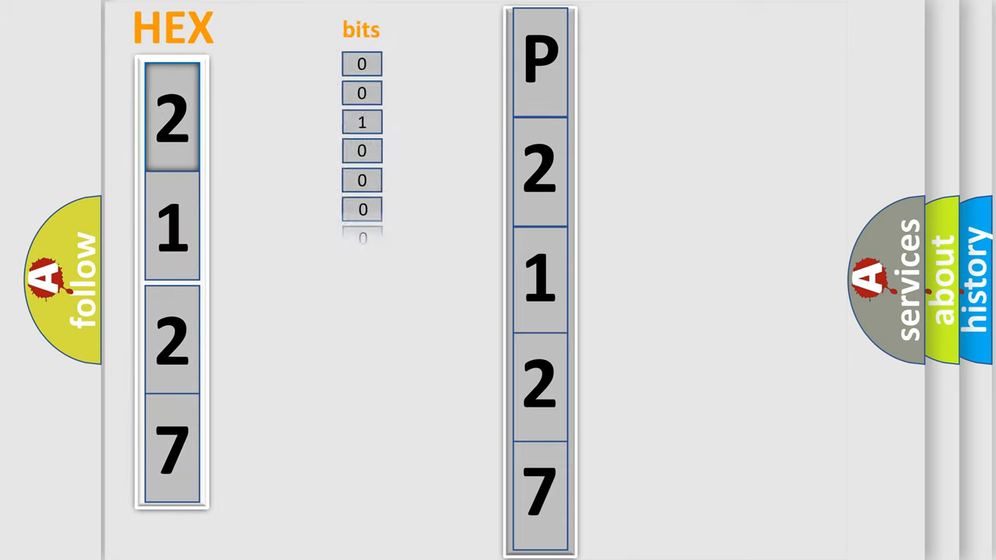